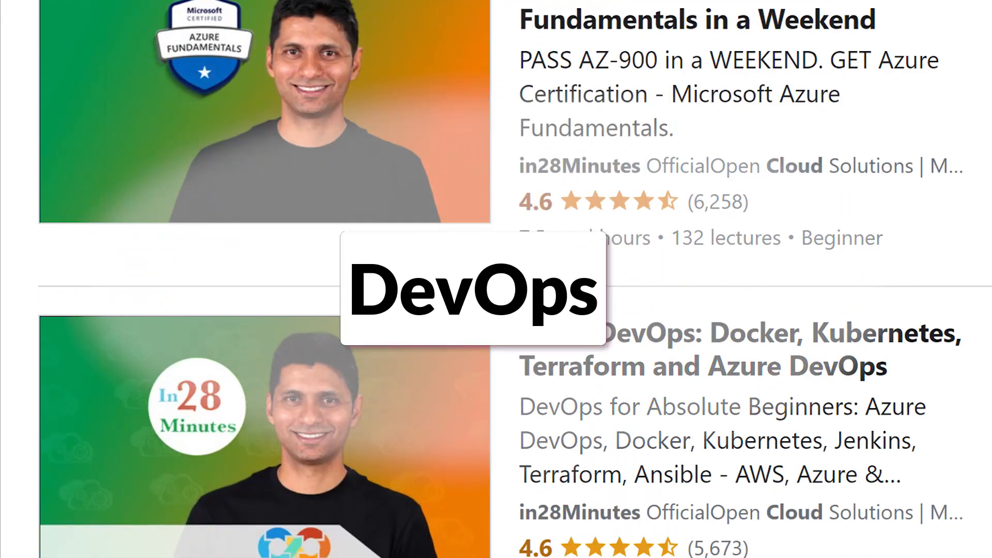
pyautogui.scroll(-3)
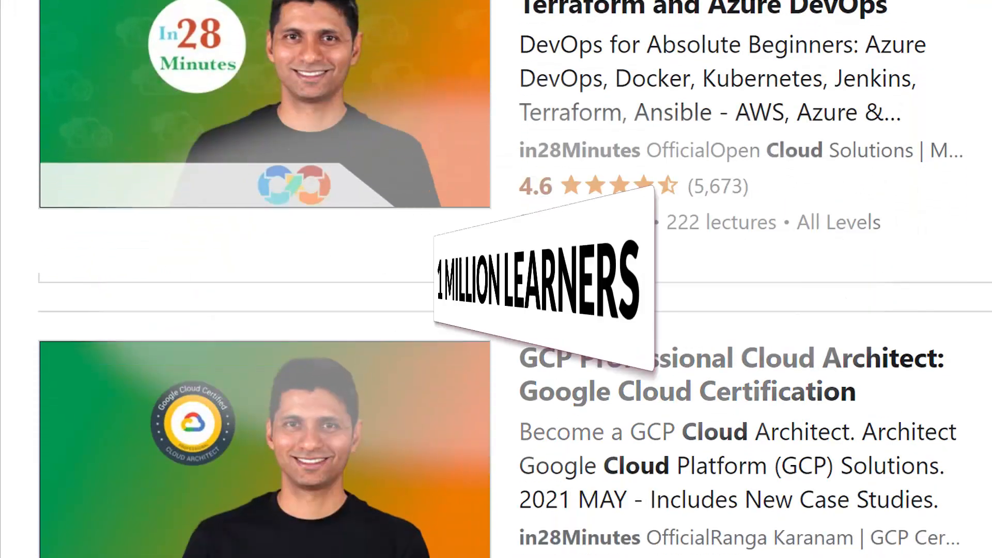